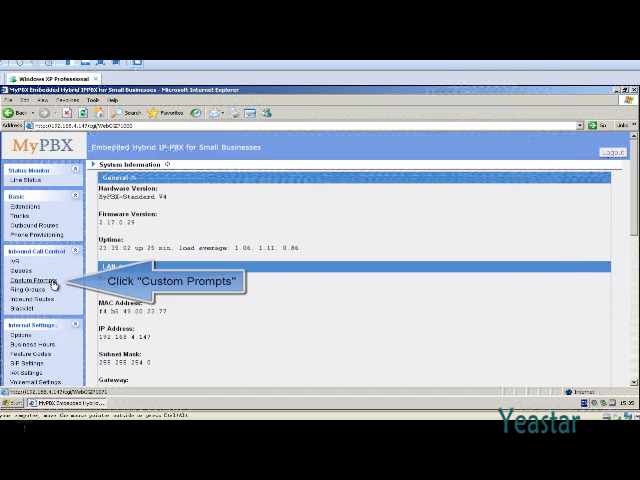
Step: Show the Custom Prompts list under Inbound Call Control
{"action": "left_click", "coordinate": [34, 290]}
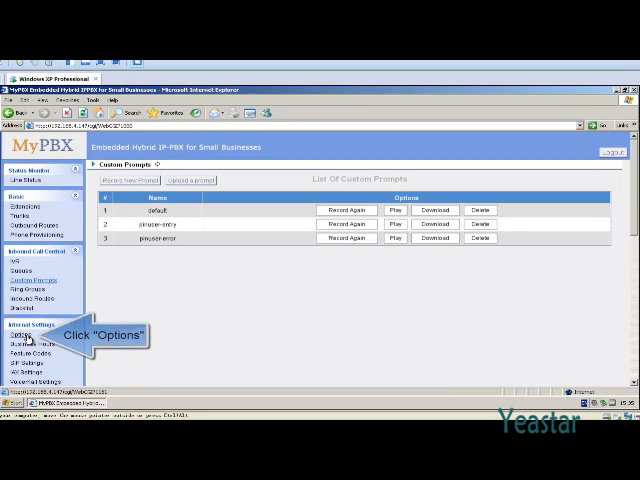
{"action": "left_click", "coordinate": [22, 334]}
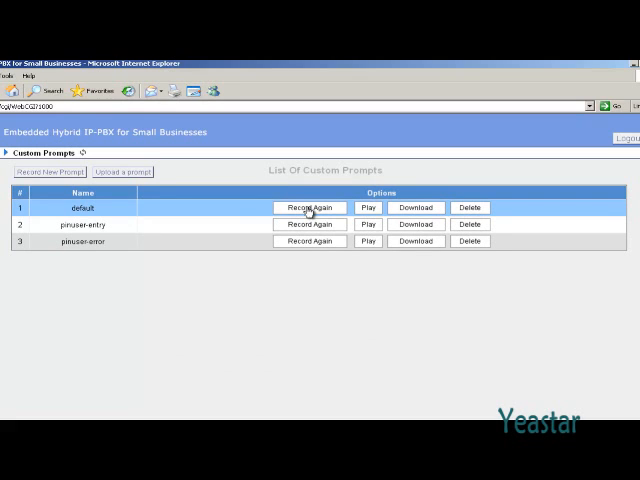
{"action": "mouse_move", "coordinate": [228, 208]}
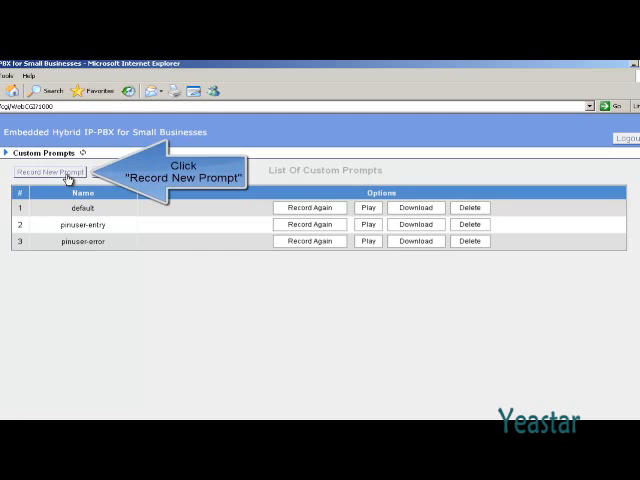
Step: Record a new prompt named 'test' from the extension chosen in the dropdown
{"action": "left_click", "coordinate": [58, 172]}
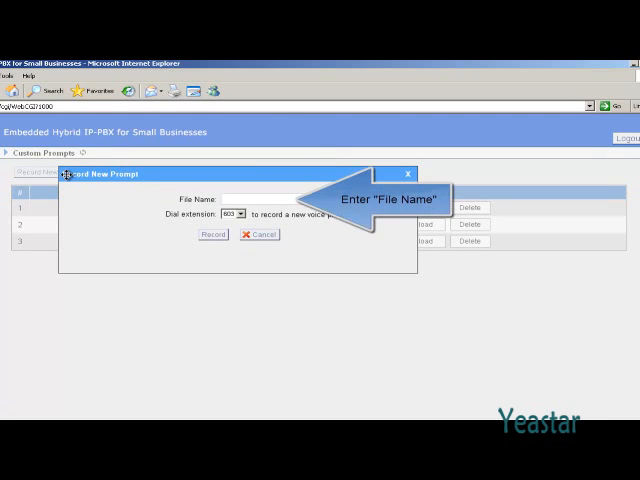
{"action": "type", "text": "test"}
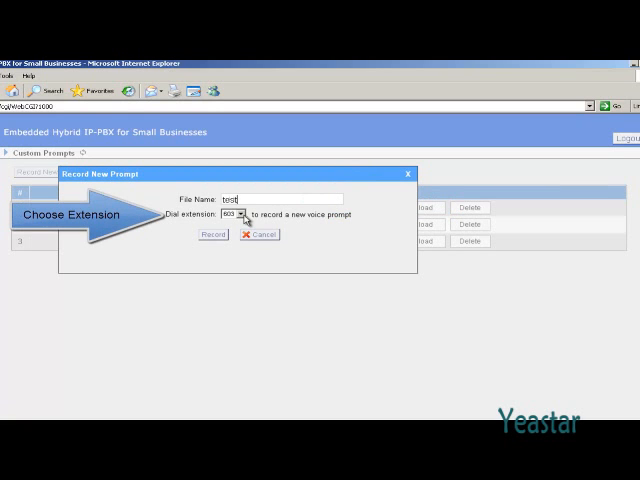
{"action": "left_click", "coordinate": [240, 214]}
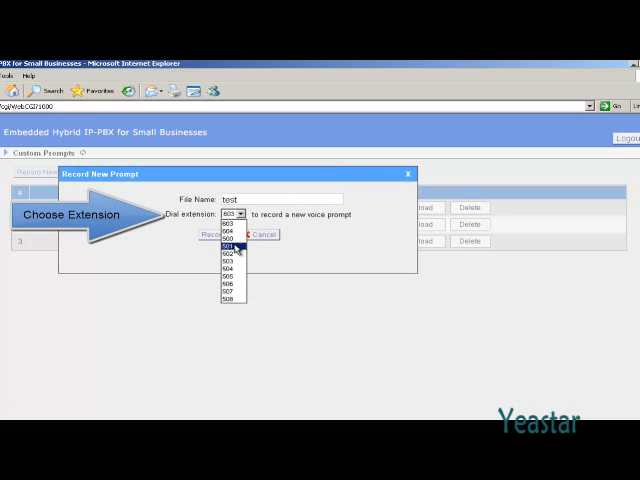
{"action": "left_click", "coordinate": [226, 236]}
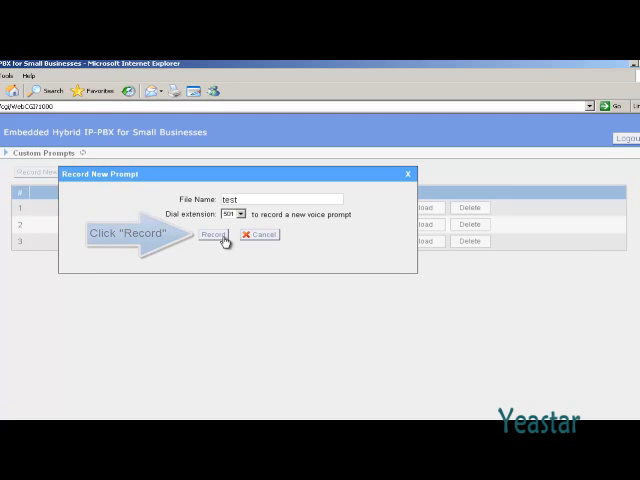
{"action": "left_click", "coordinate": [216, 234]}
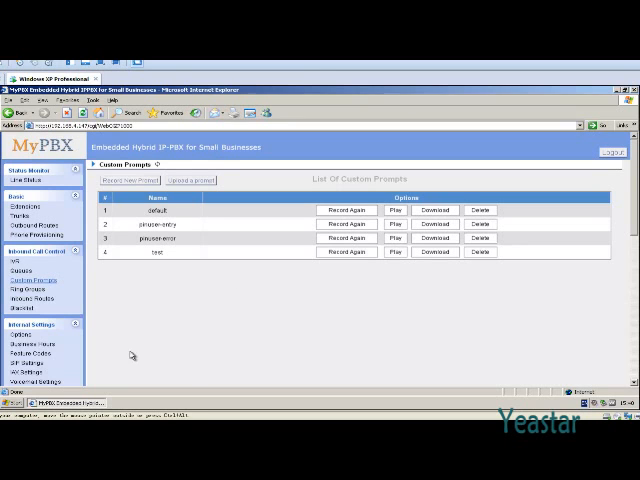
Step: Bring up the Start menu's programs list to reach Sound Recorder
{"action": "left_click", "coordinate": [16, 416]}
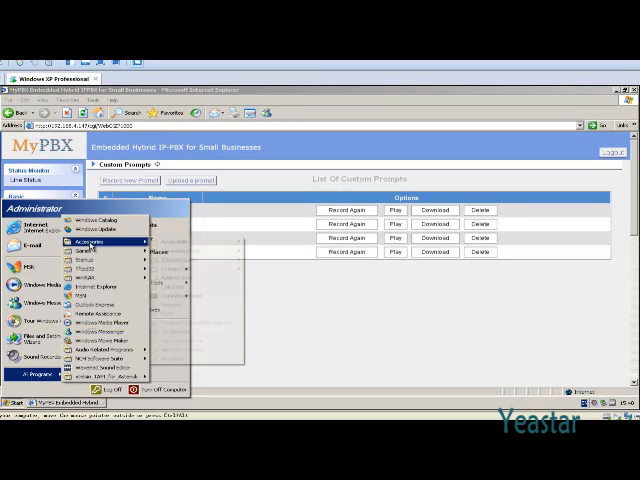
{"action": "mouse_move", "coordinate": [120, 244]}
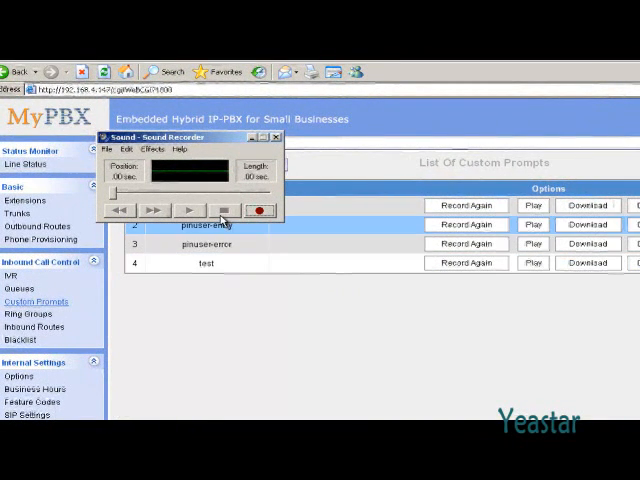
Step: Record a roughly six-second voice clip and stop it
{"action": "left_click", "coordinate": [108, 148]}
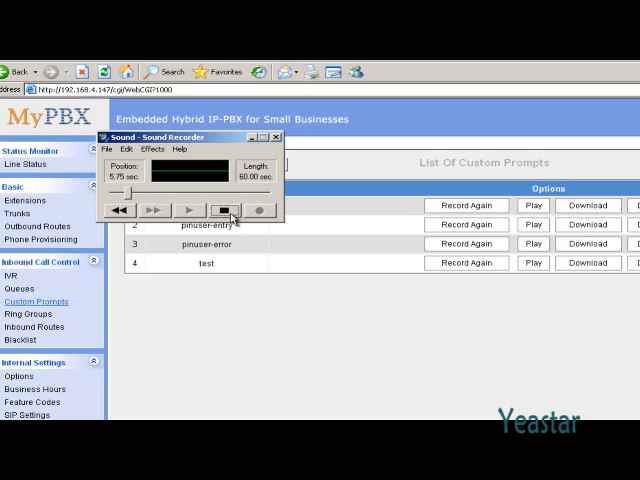
{"action": "left_click", "coordinate": [226, 210]}
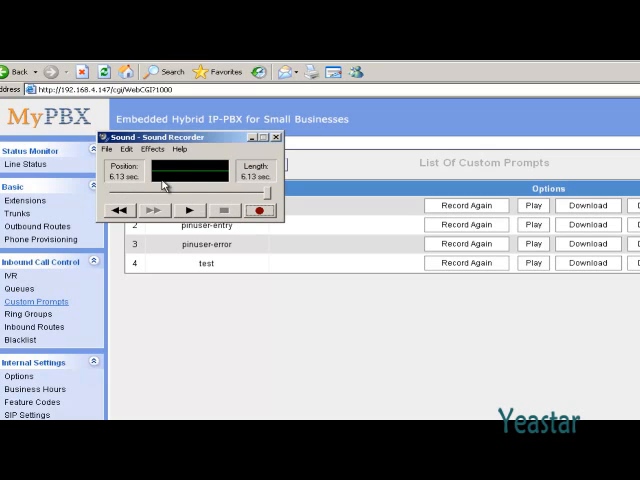
{"action": "left_click", "coordinate": [112, 148]}
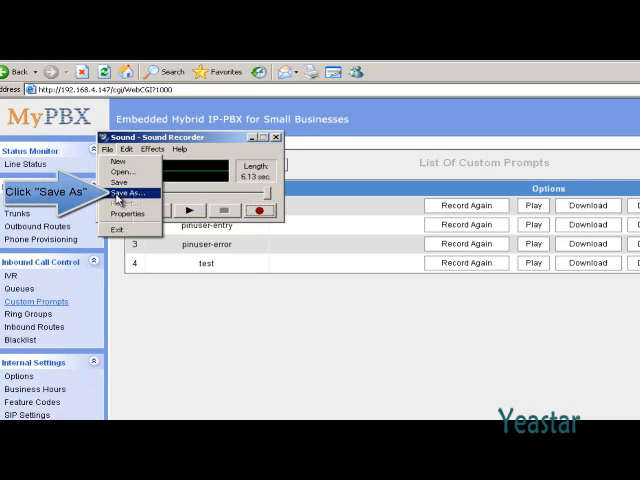
Step: Save the clip to the desktop as 8.000 kHz, 16 Bit, Mono PCM
{"action": "left_click", "coordinate": [128, 190]}
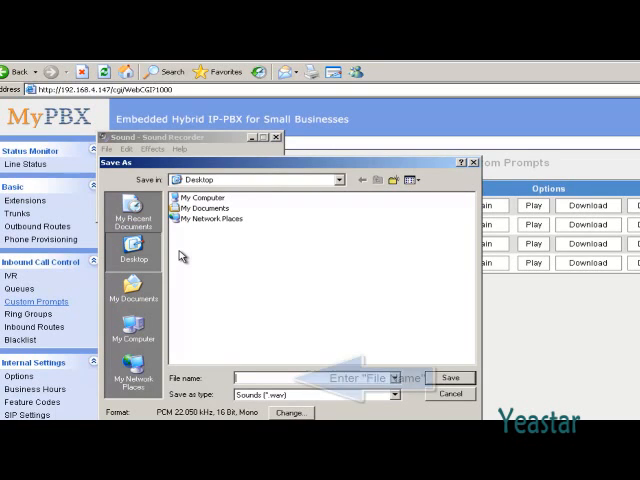
{"action": "type", "text": "M"}
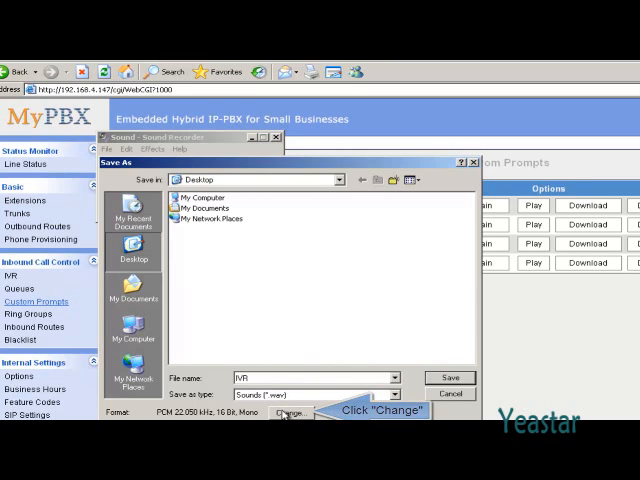
{"action": "left_click", "coordinate": [290, 414]}
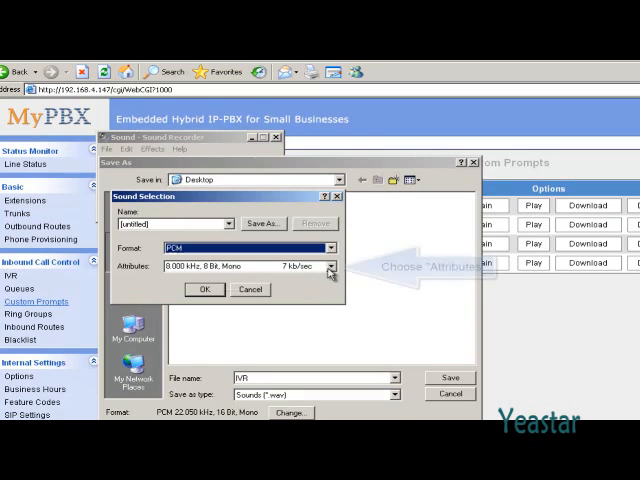
{"action": "left_click", "coordinate": [332, 268]}
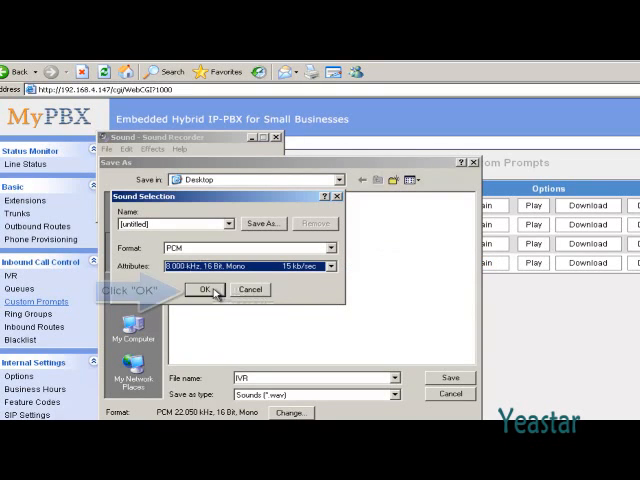
{"action": "left_click", "coordinate": [204, 290]}
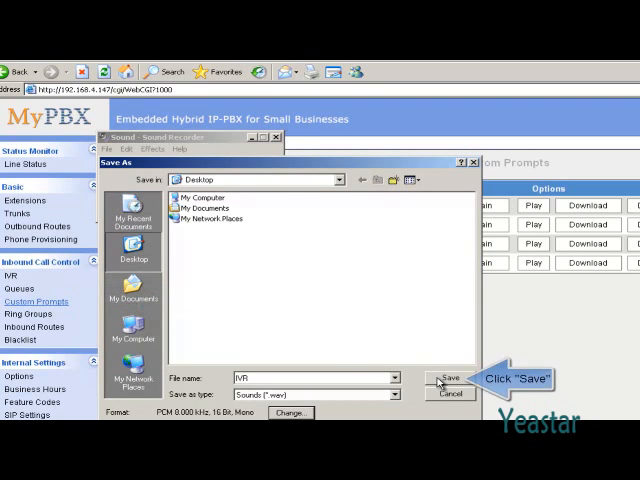
{"action": "left_click", "coordinate": [448, 378]}
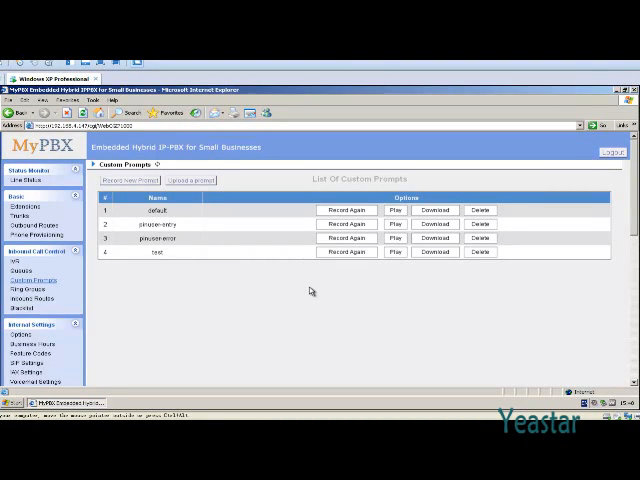
{"action": "mouse_move", "coordinate": [144, 370]}
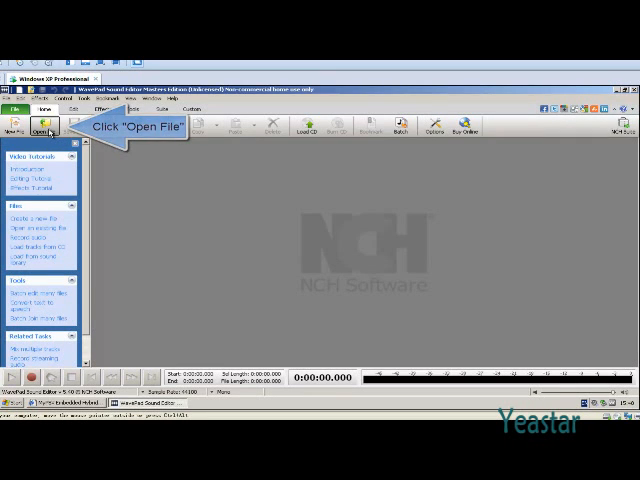
Step: Load the saved desktop WAV recording into WavePad
{"action": "left_click", "coordinate": [42, 128]}
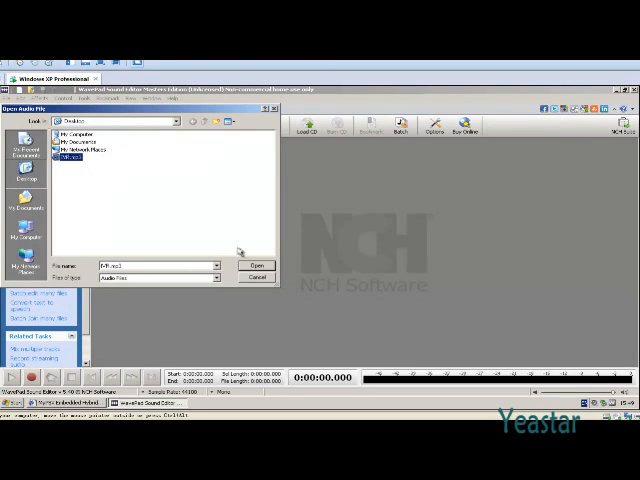
{"action": "left_click", "coordinate": [256, 264]}
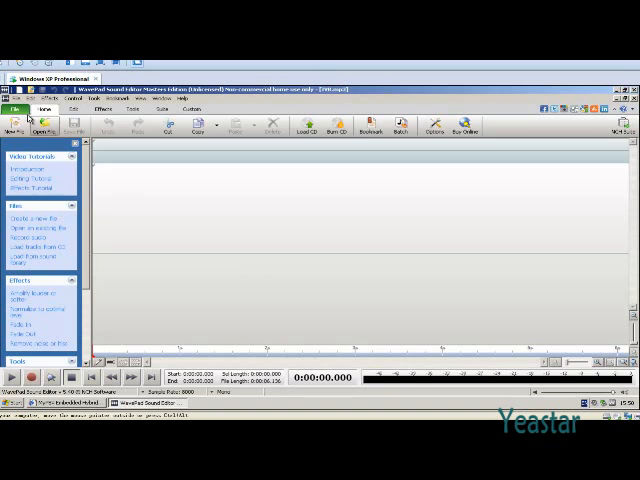
Step: Save the recording to the desktop in the PBX-suited audio format
{"action": "left_click", "coordinate": [14, 108]}
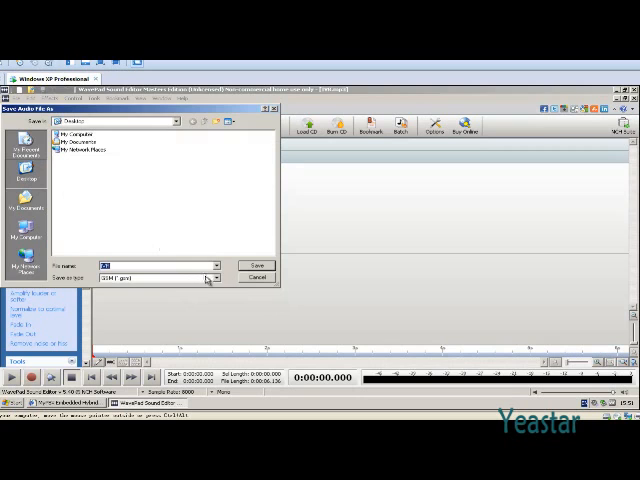
{"action": "left_click", "coordinate": [212, 276]}
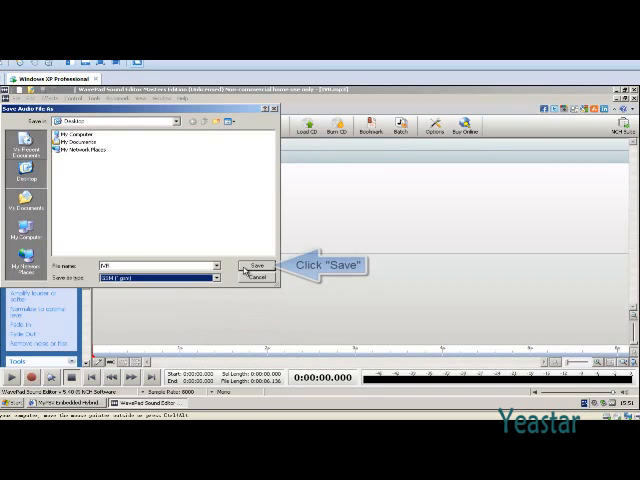
{"action": "left_click", "coordinate": [254, 266]}
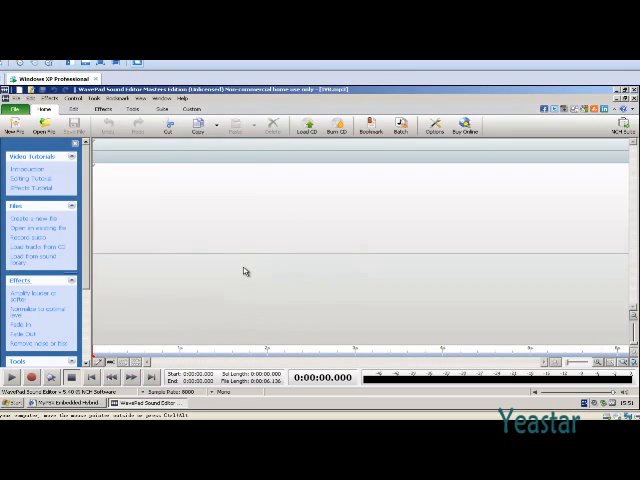
Step: Dismiss the last WavePad prompt and return to the MyPBX prompts list
{"action": "left_click", "coordinate": [76, 128]}
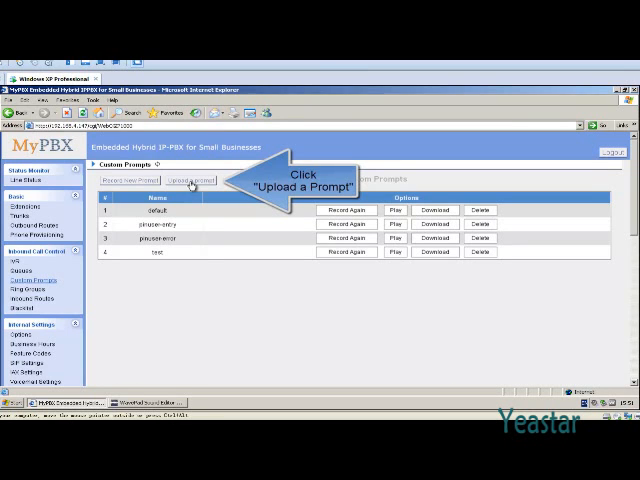
Step: Start a prompt upload and browse the desktop for the converted recording
{"action": "left_click", "coordinate": [176, 180]}
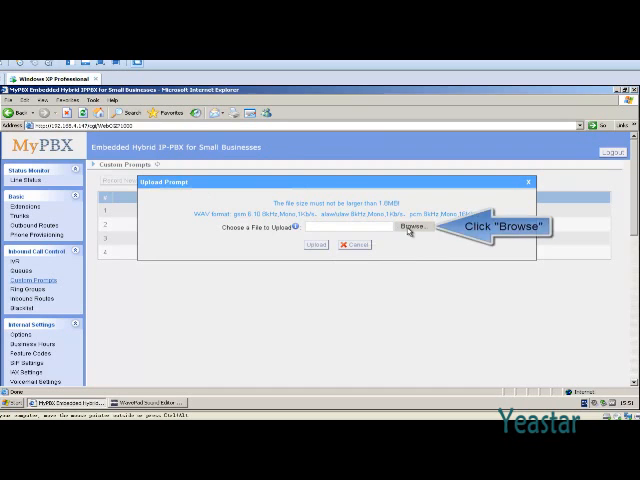
{"action": "left_click", "coordinate": [414, 228]}
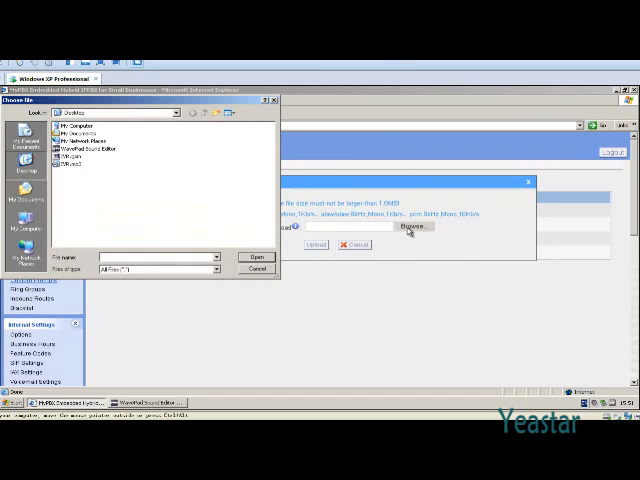